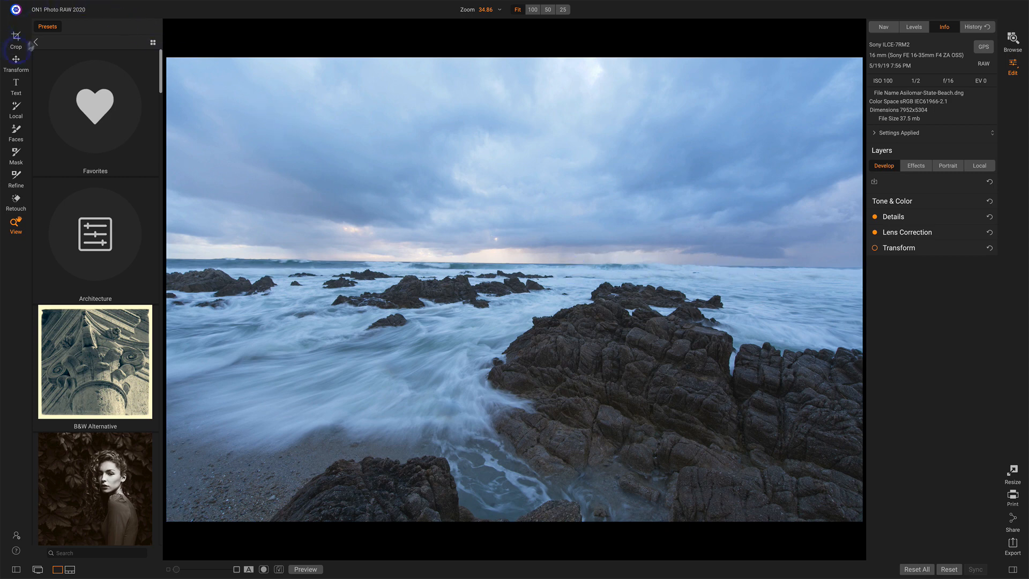
Step: Crop and rotate the seascape along the horizon, then apply the crop
{"action": "left_click", "coordinate": [18, 36]}
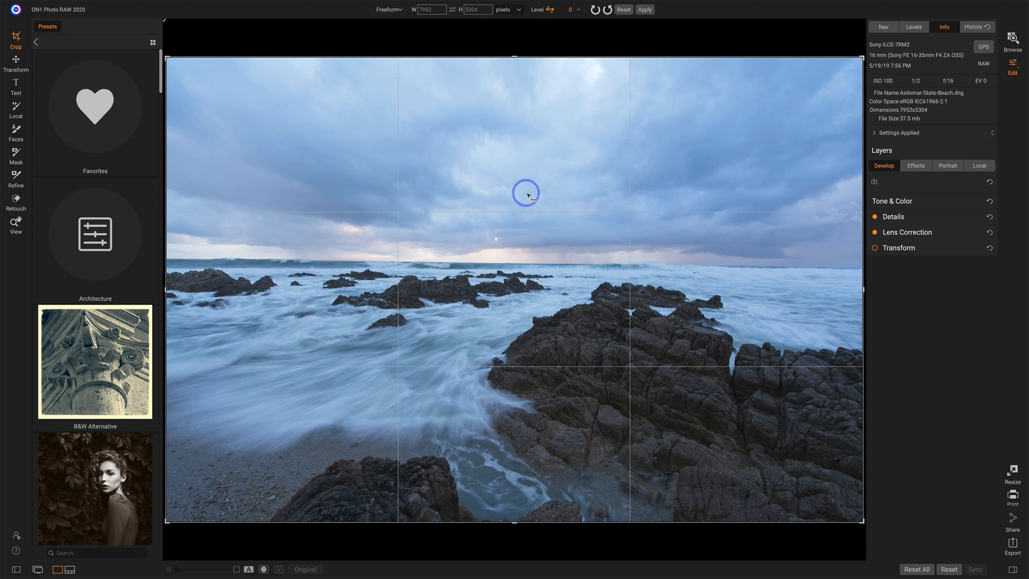
{"action": "mouse_move", "coordinate": [505, 272]}
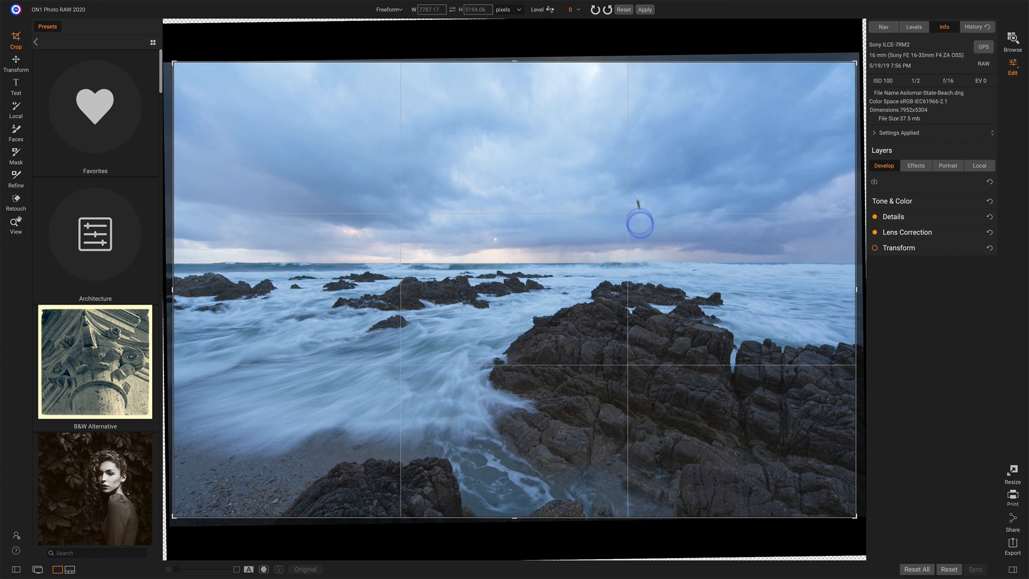
{"action": "left_click", "coordinate": [644, 10]}
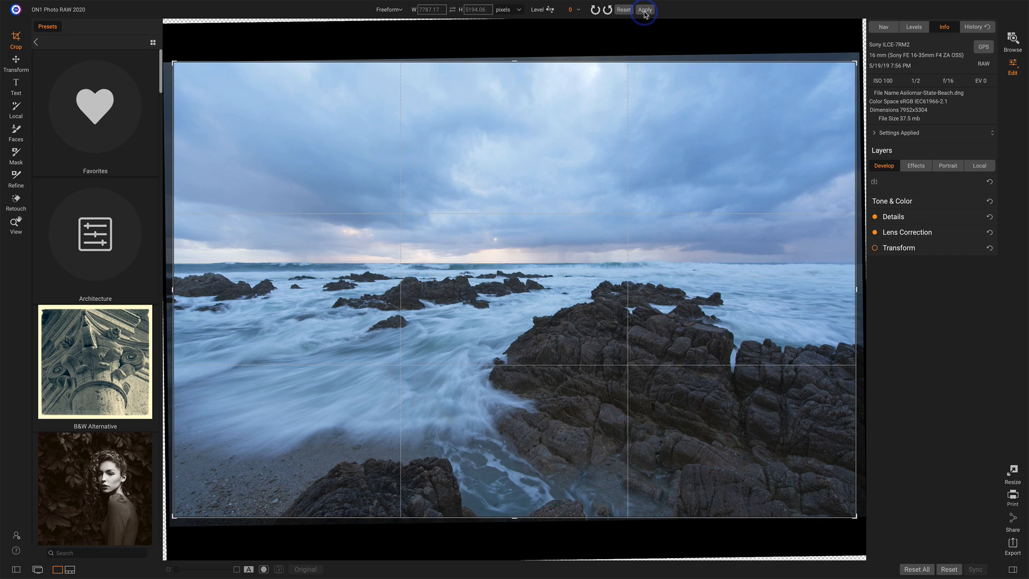
{"action": "left_click", "coordinate": [646, 10]}
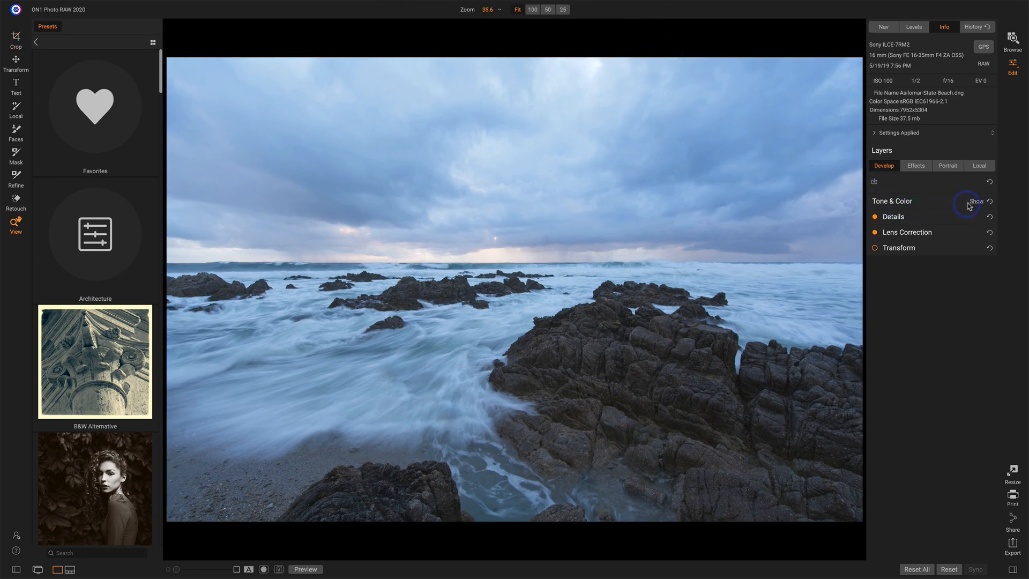
Step: Expand Tone & Color and try the AI Match tone
{"action": "left_click", "coordinate": [976, 201]}
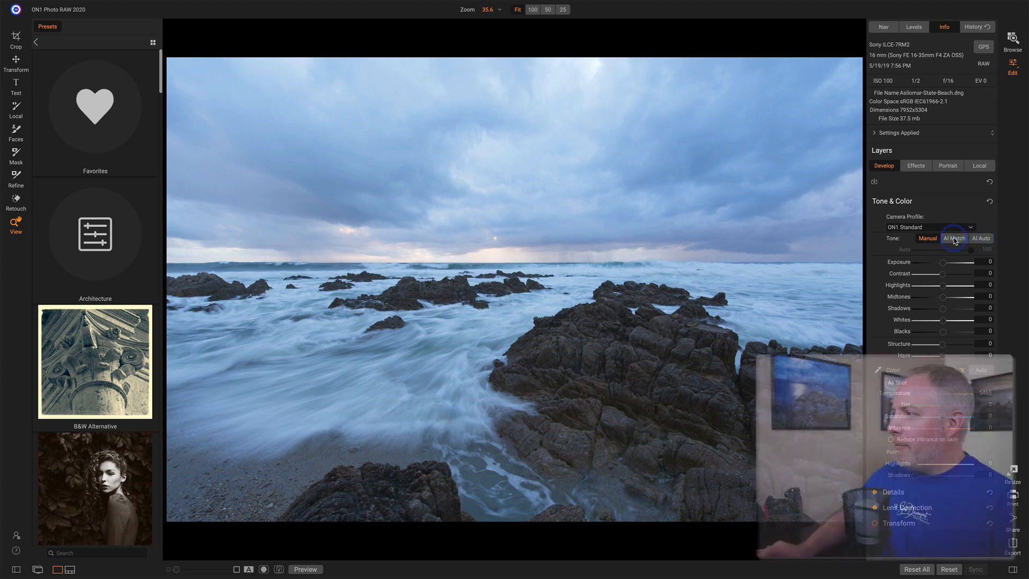
{"action": "mouse_move", "coordinate": [954, 238]}
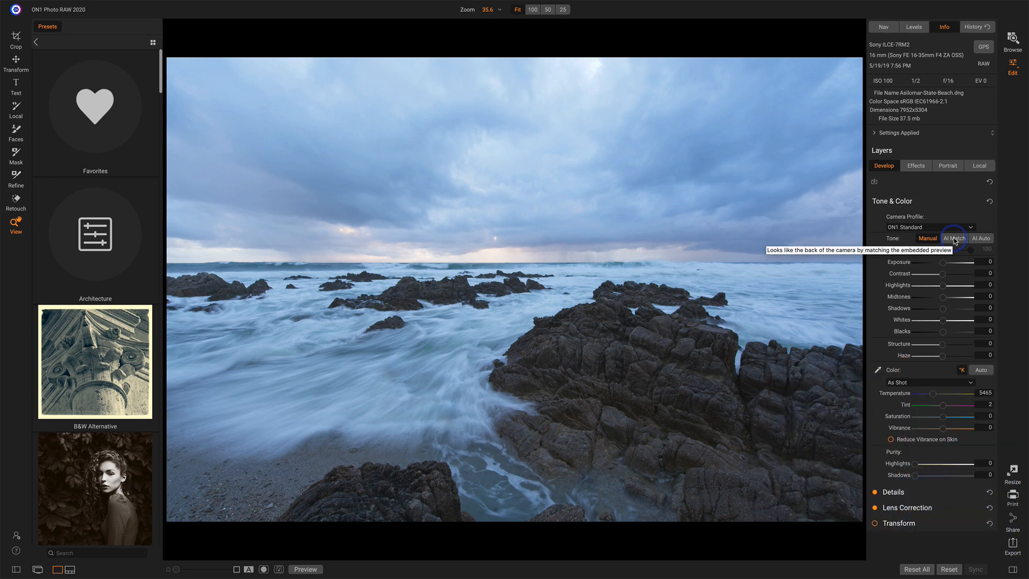
{"action": "left_click", "coordinate": [953, 238]}
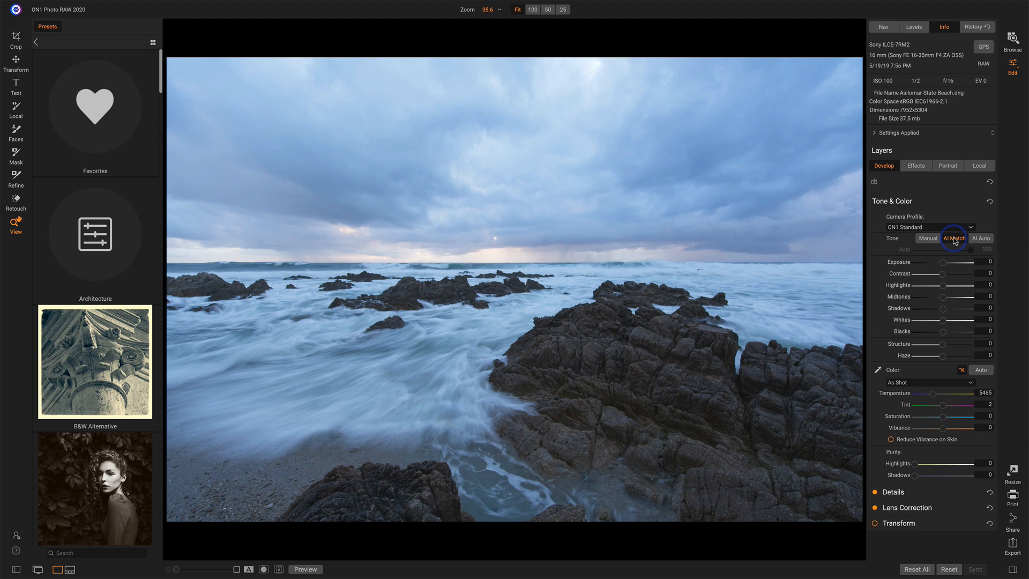
{"action": "left_click", "coordinate": [953, 238]}
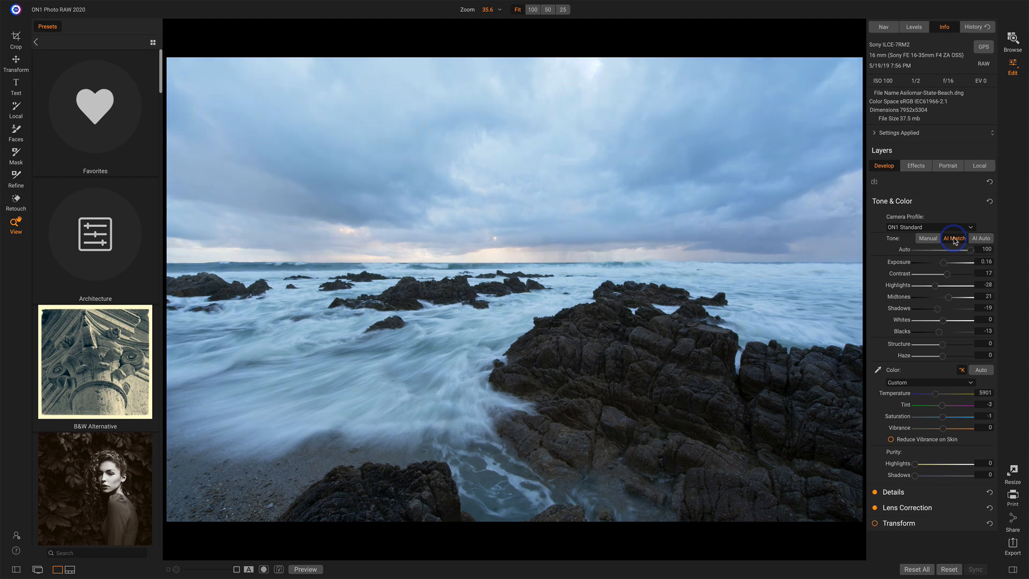
{"action": "left_click", "coordinate": [953, 238]}
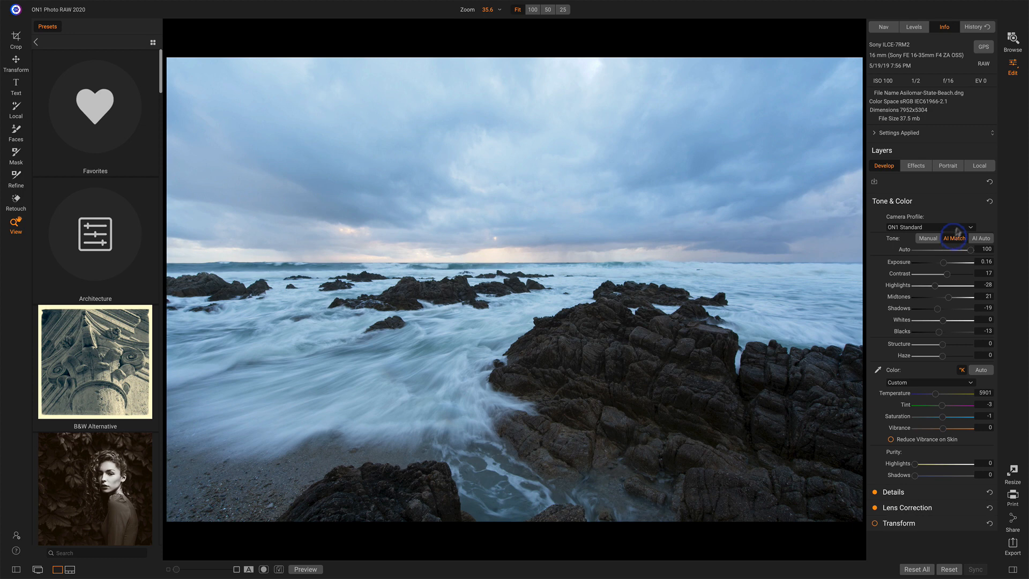
Step: Switch to AI Auto tone and lower its strength to 83
{"action": "left_click", "coordinate": [981, 237]}
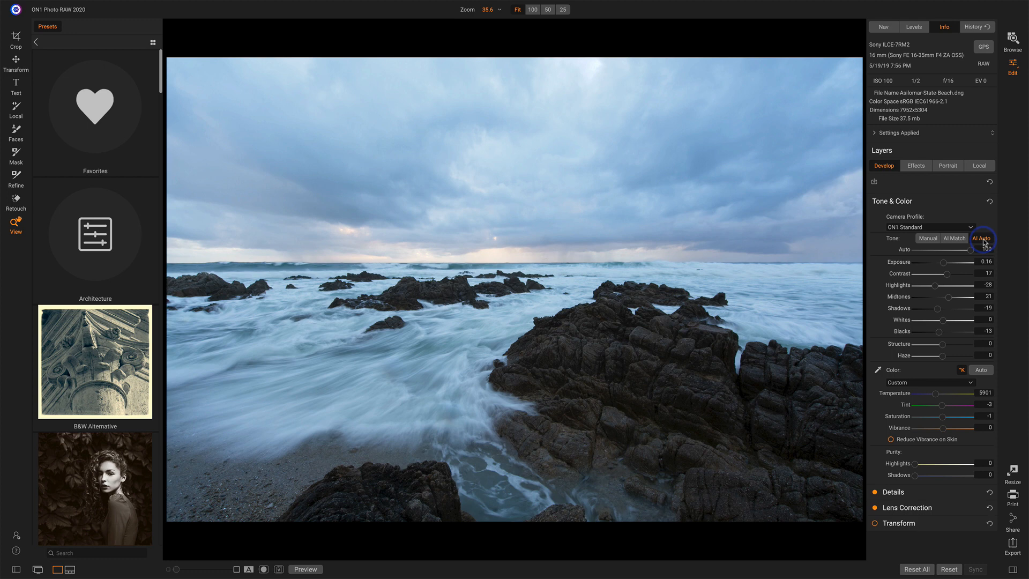
{"action": "left_click", "coordinate": [982, 237]}
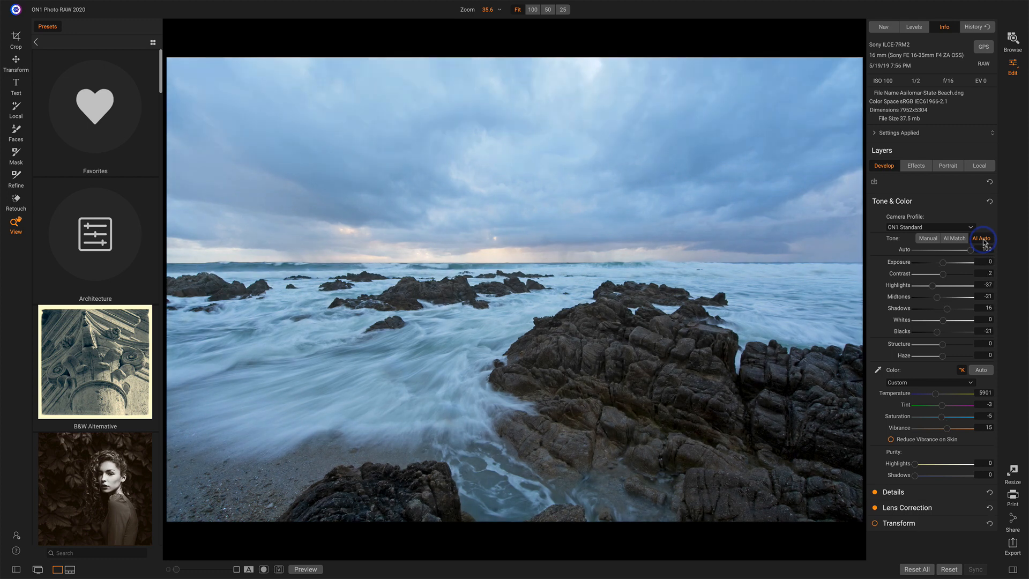
{"action": "mouse_move", "coordinate": [966, 227]}
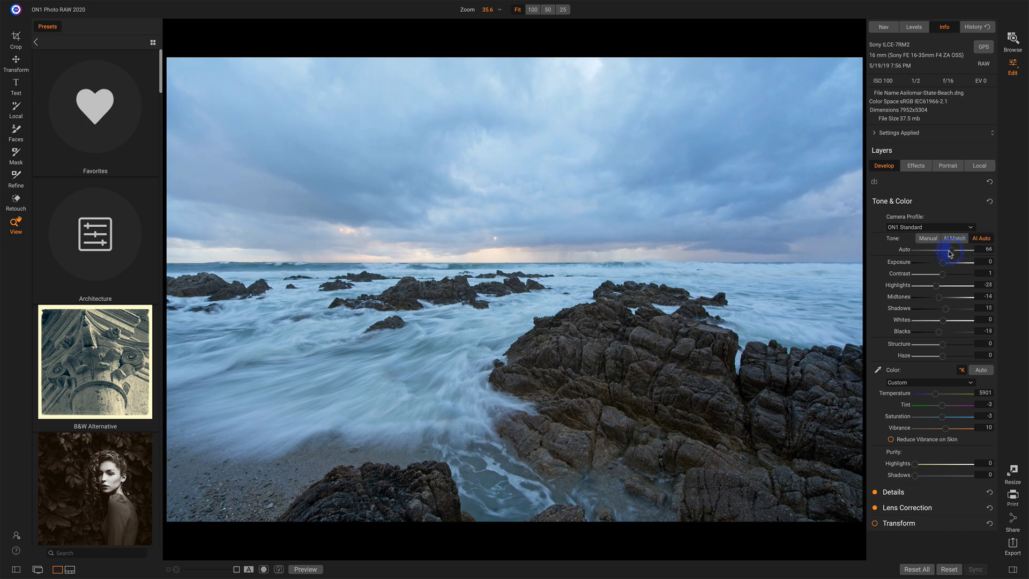
{"action": "left_click_drag", "start_coordinate": [970, 249], "coordinate": [939, 249]}
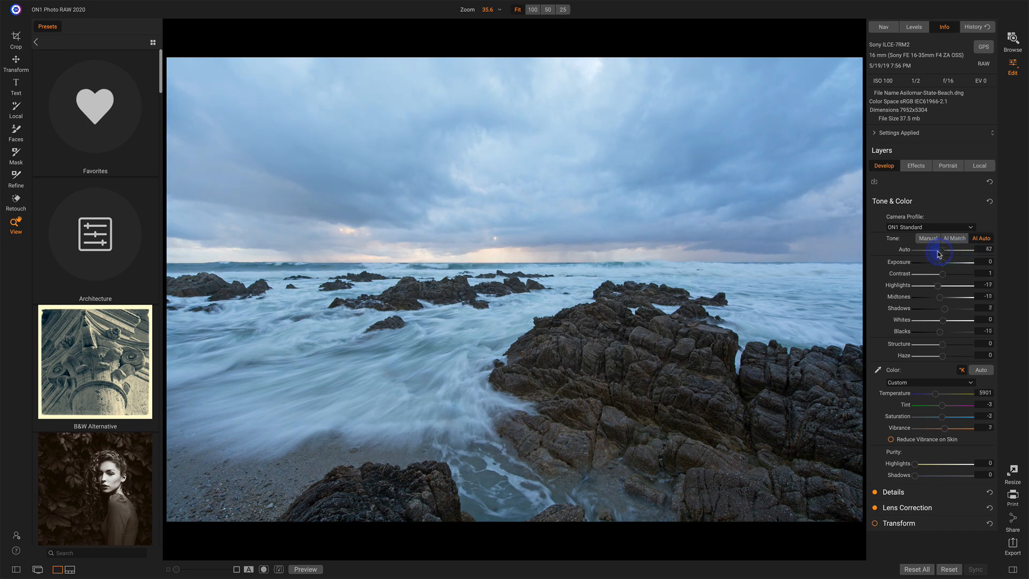
{"action": "left_click_drag", "start_coordinate": [944, 251], "coordinate": [931, 251]}
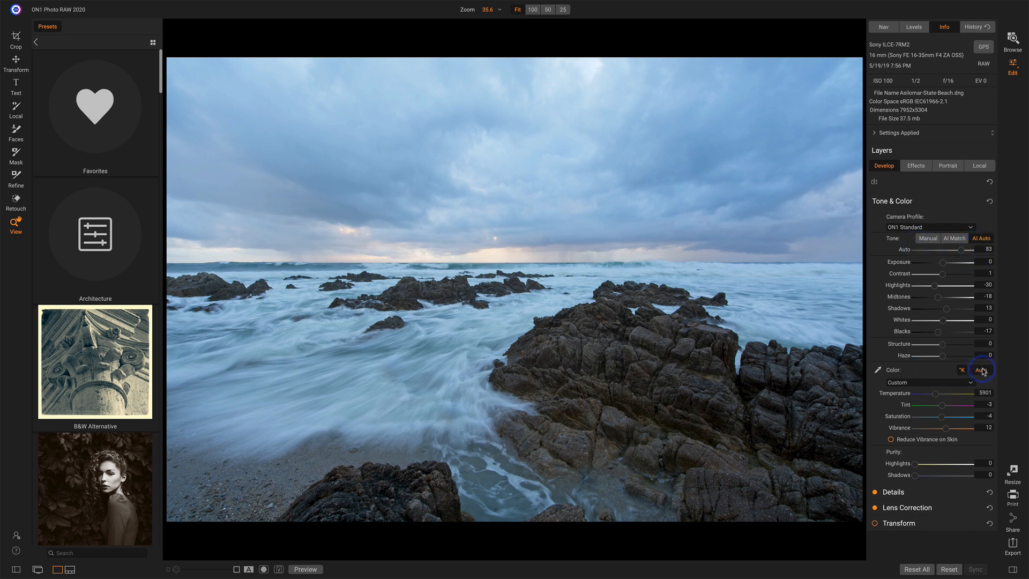
Step: Apply Auto white balance, giving temperature about 5413 and tint 4
{"action": "left_click", "coordinate": [980, 370]}
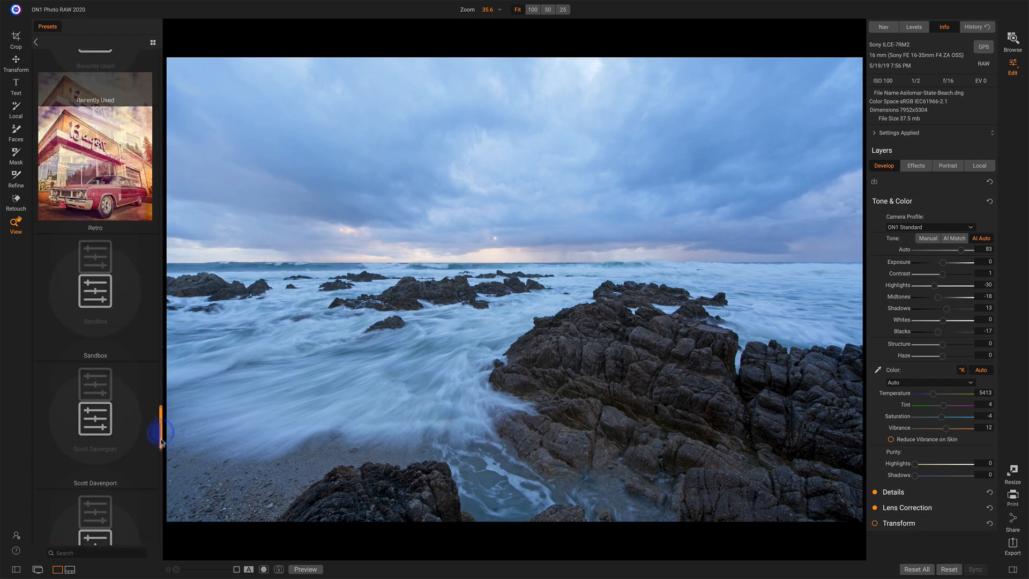
Step: Open the Vivid Landscape presets and apply VL8 to the seascape
{"action": "scroll", "scroll_direction": "down", "scroll_amount": 3}
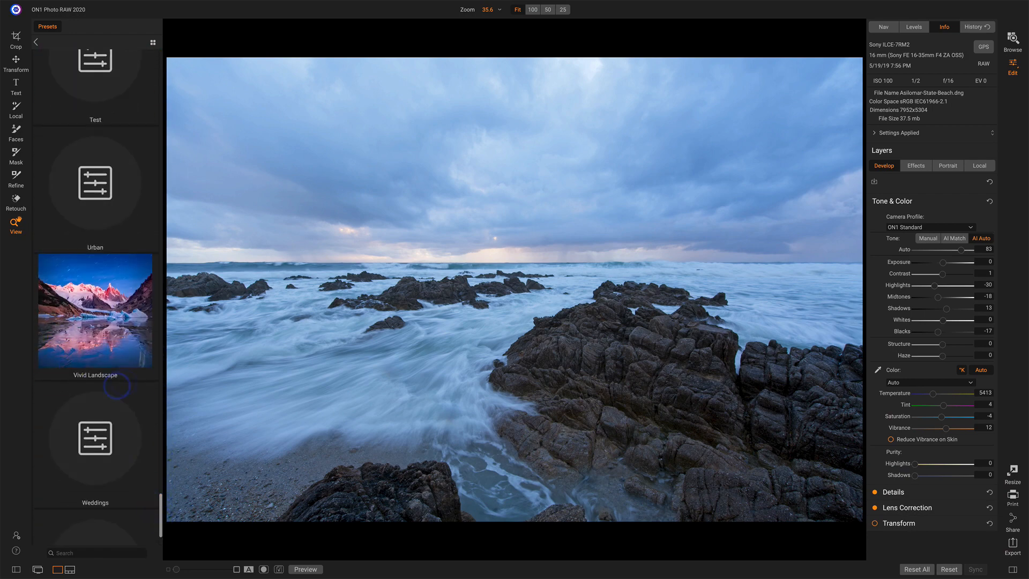
{"action": "left_click", "coordinate": [95, 311]}
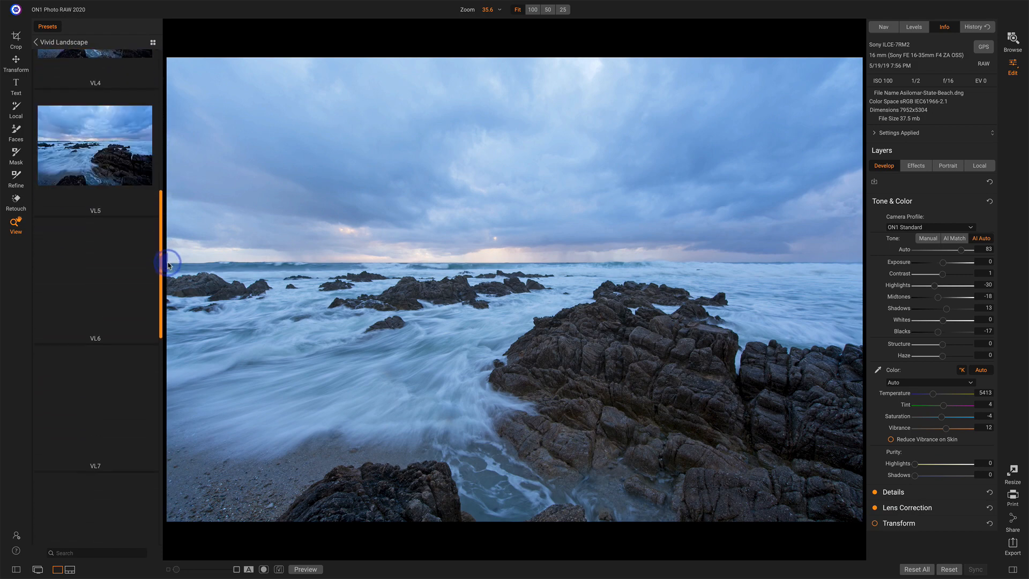
{"action": "scroll", "scroll_direction": "down", "scroll_amount": 3}
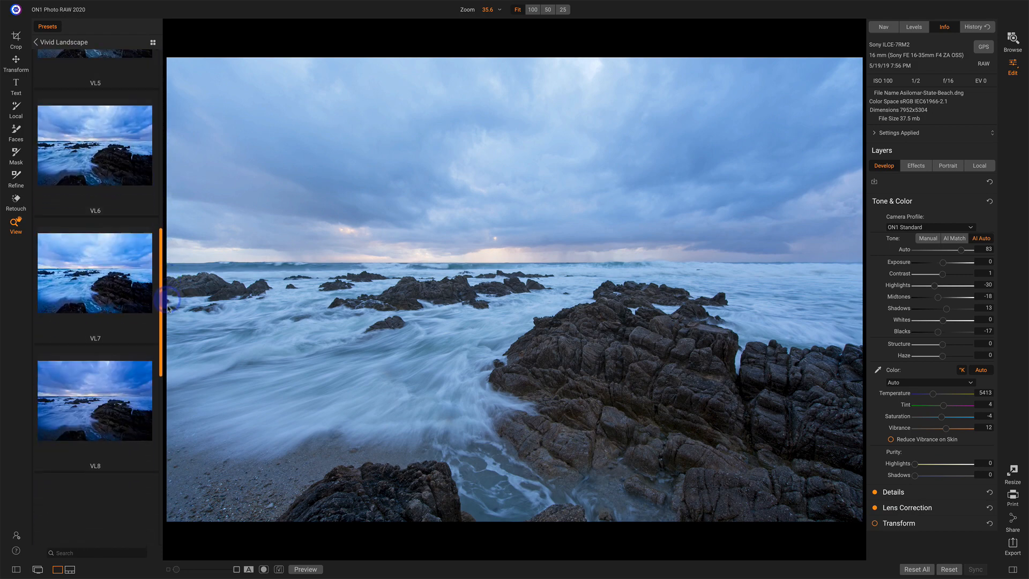
{"action": "scroll", "scroll_direction": "down", "scroll_amount": 3}
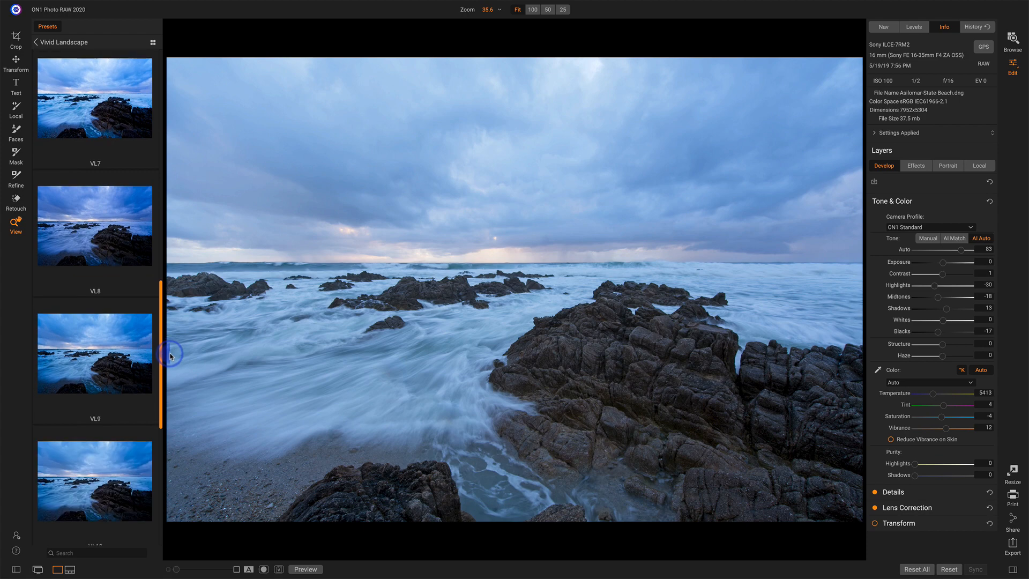
{"action": "mouse_move", "coordinate": [75, 233]}
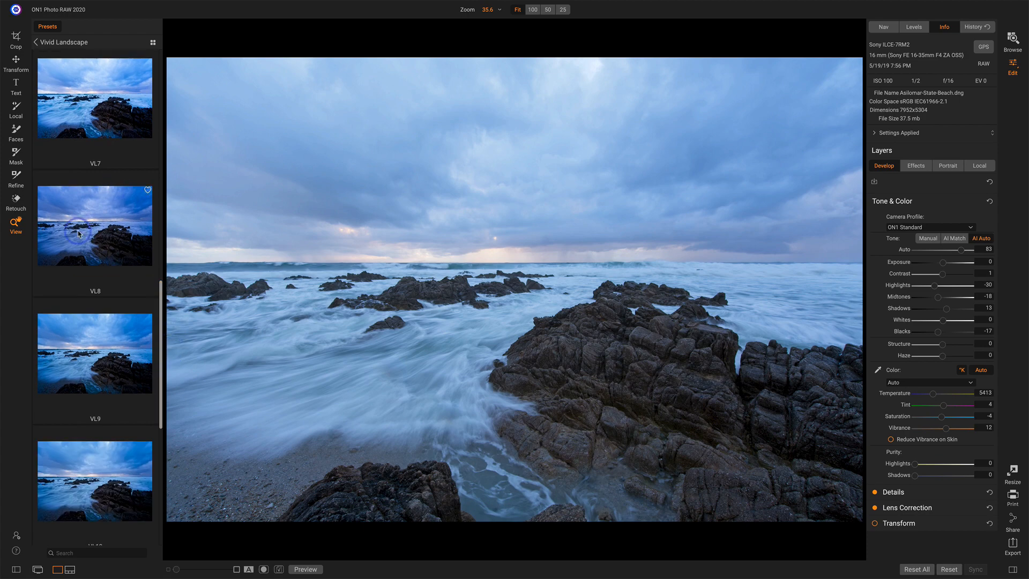
{"action": "left_click", "coordinate": [79, 233]}
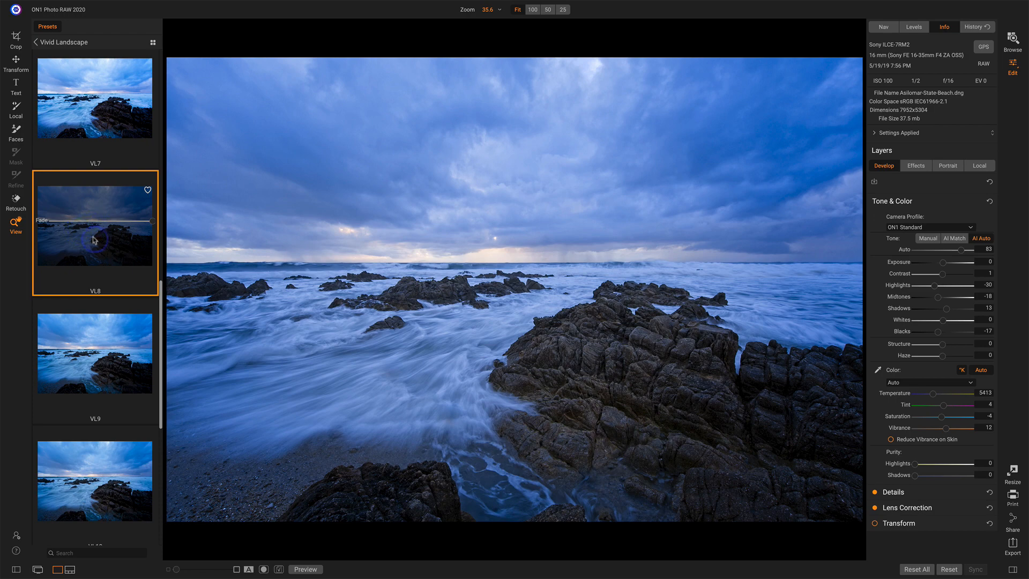
{"action": "mouse_move", "coordinate": [153, 223]}
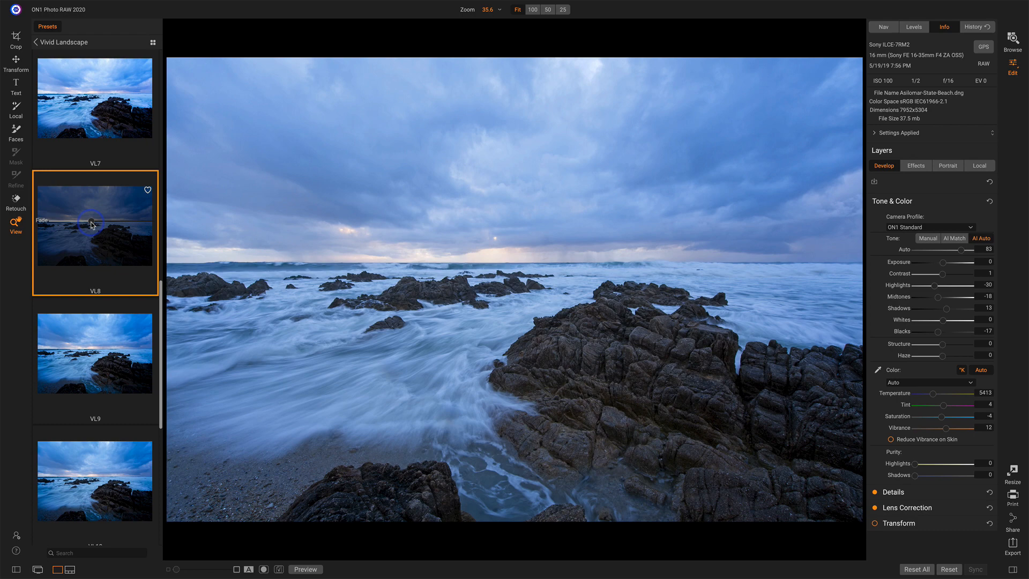
Step: Toggle Preview to compare before and after, then view the preset's effect filters
{"action": "left_click", "coordinate": [306, 569]}
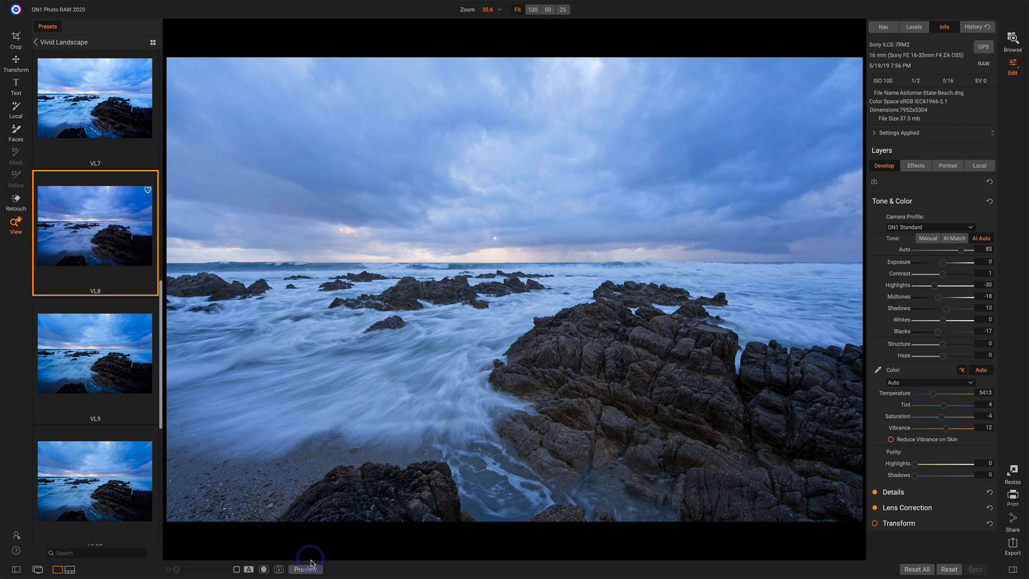
{"action": "left_click", "coordinate": [308, 568]}
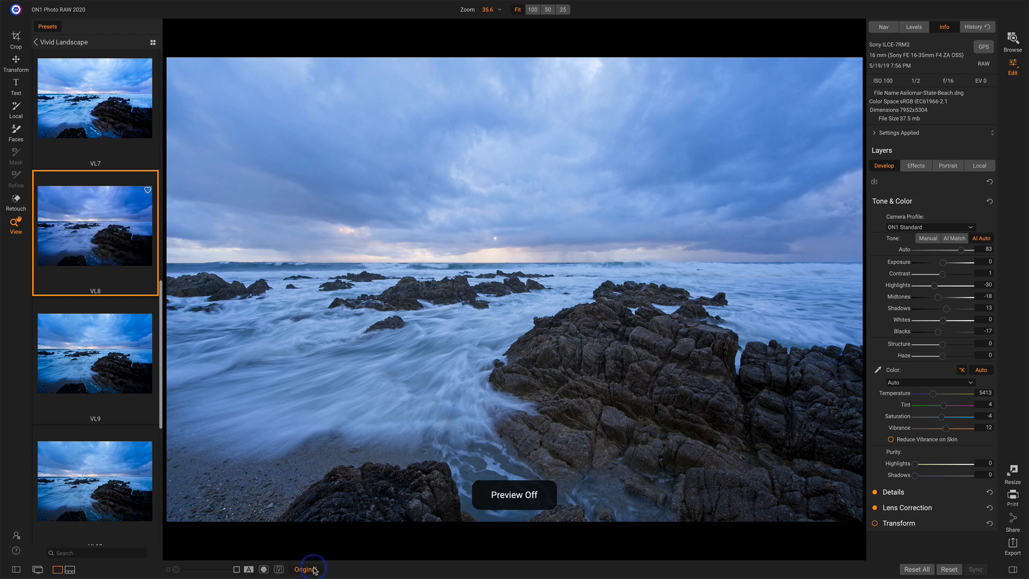
{"action": "left_click", "coordinate": [306, 569]}
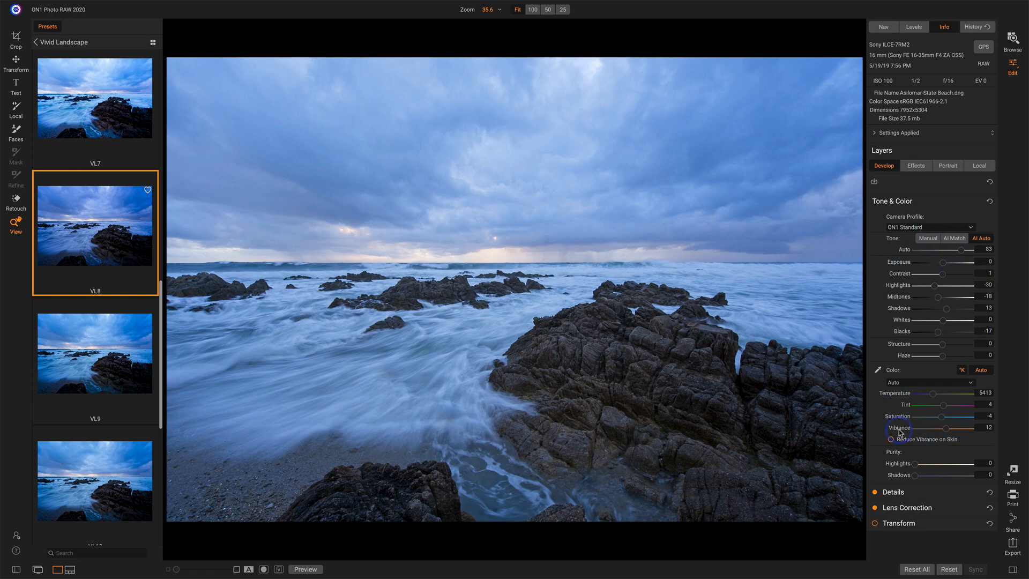
{"action": "mouse_move", "coordinate": [877, 421]}
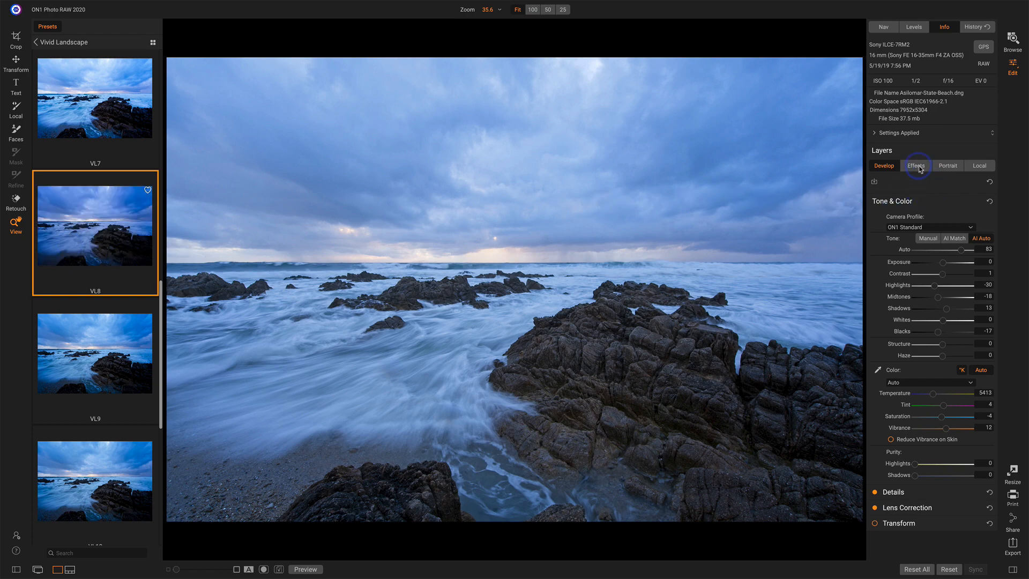
{"action": "left_click", "coordinate": [916, 165]}
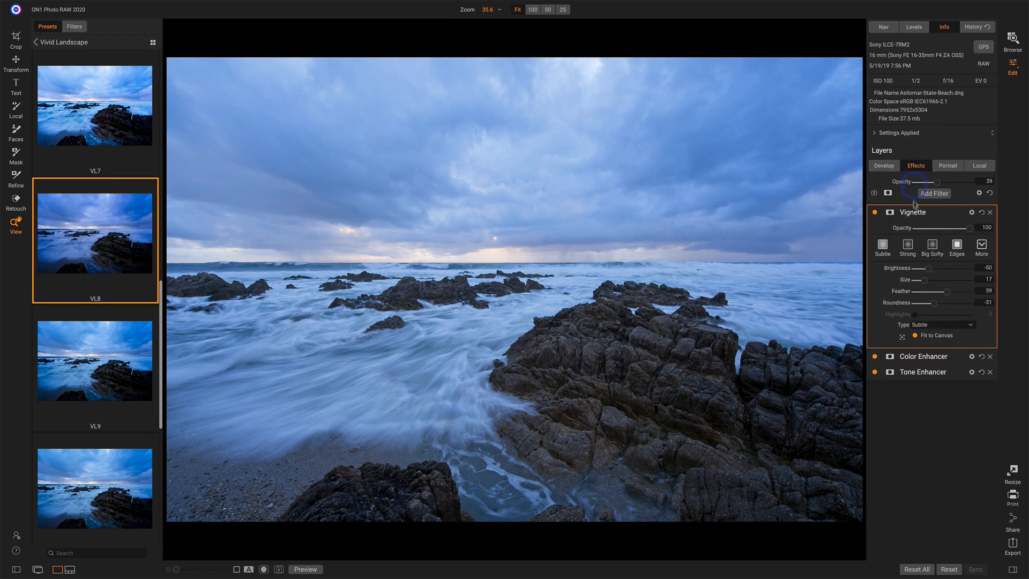